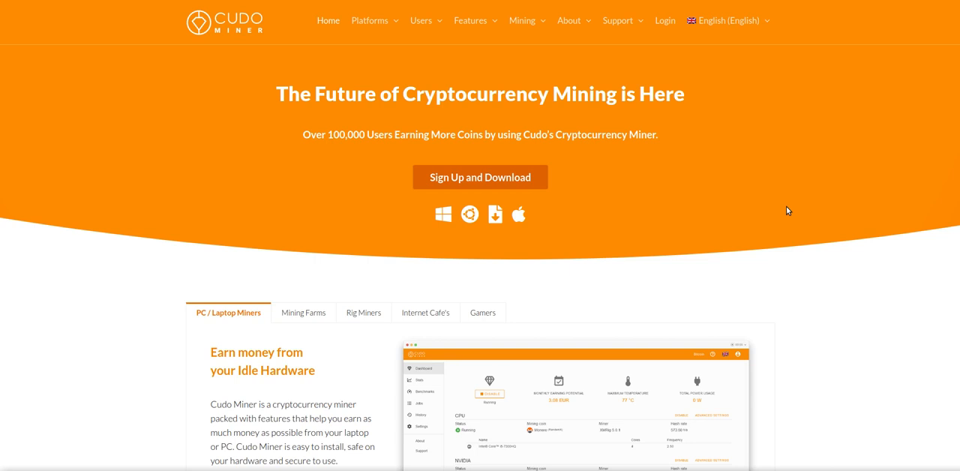
{"action": "mouse_move", "coordinate": [480, 178]}
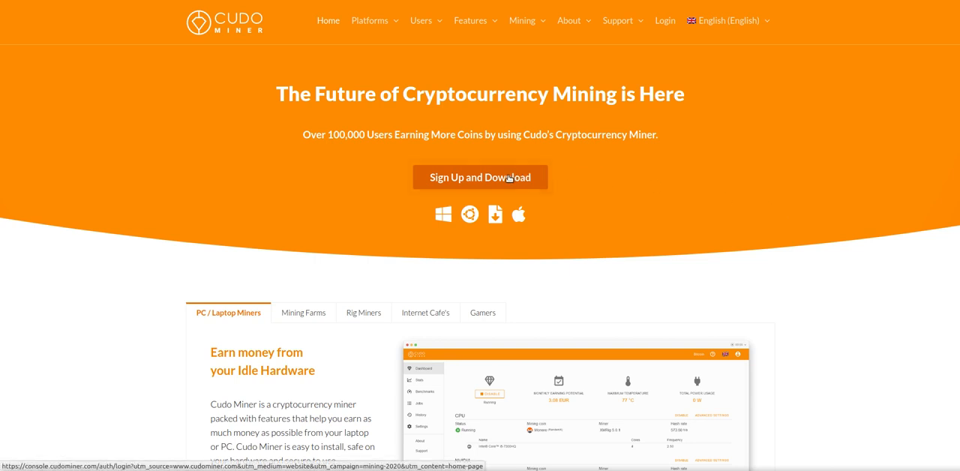
Log in from the website and open Management > Devices, listing jeff-desktop
{"action": "left_click", "coordinate": [479, 177]}
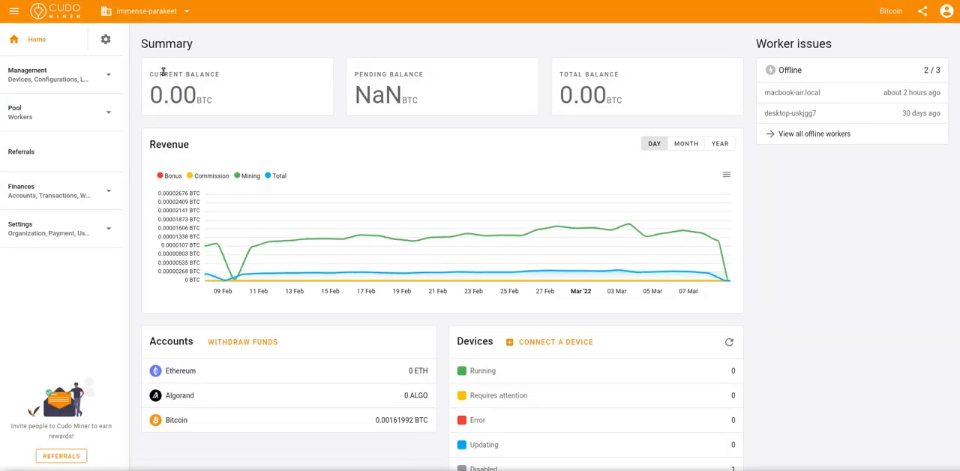
{"action": "left_click", "coordinate": [52, 74]}
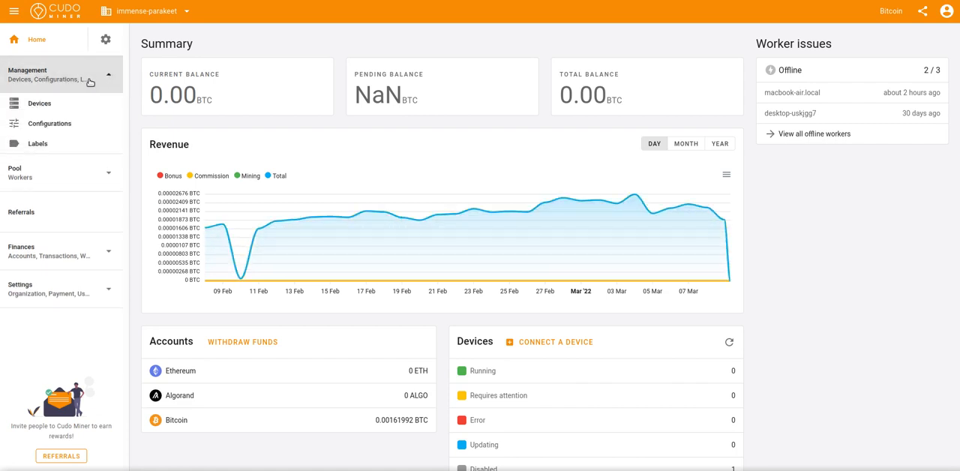
{"action": "left_click", "coordinate": [40, 103]}
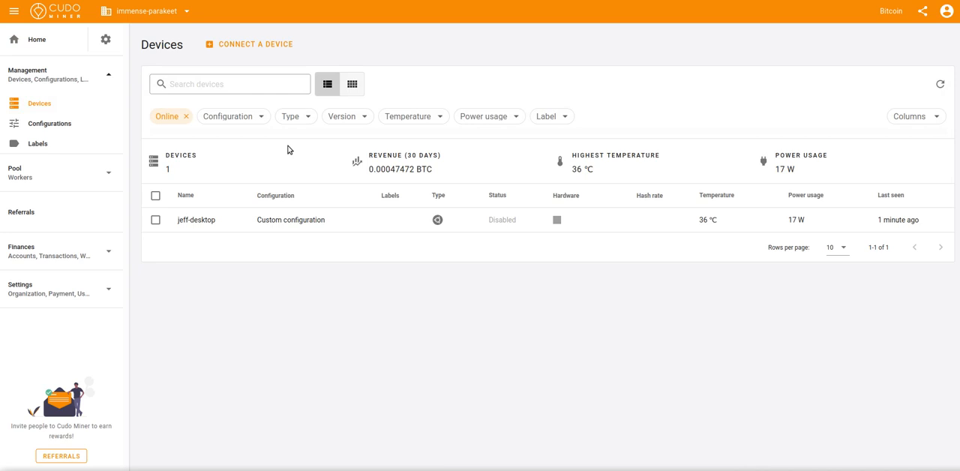
Start the Connect device wizard with Ubuntu as the worker type
{"action": "left_click", "coordinate": [255, 44]}
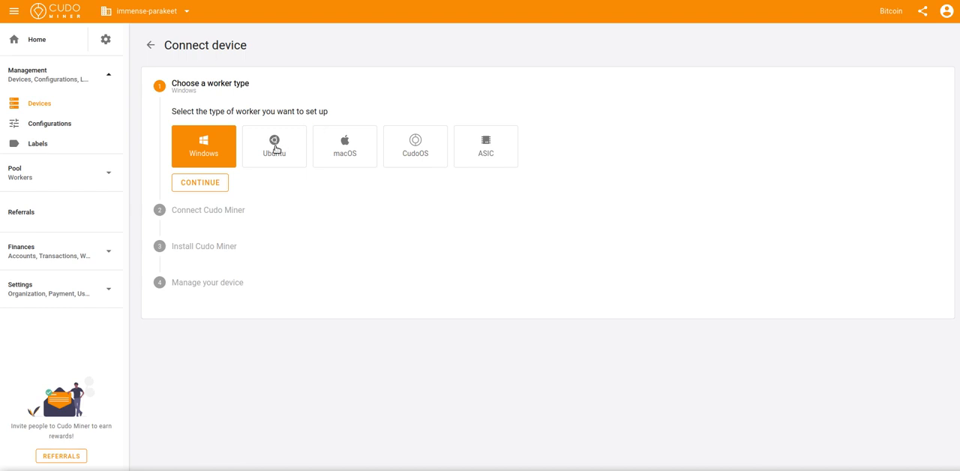
{"action": "left_click", "coordinate": [274, 145]}
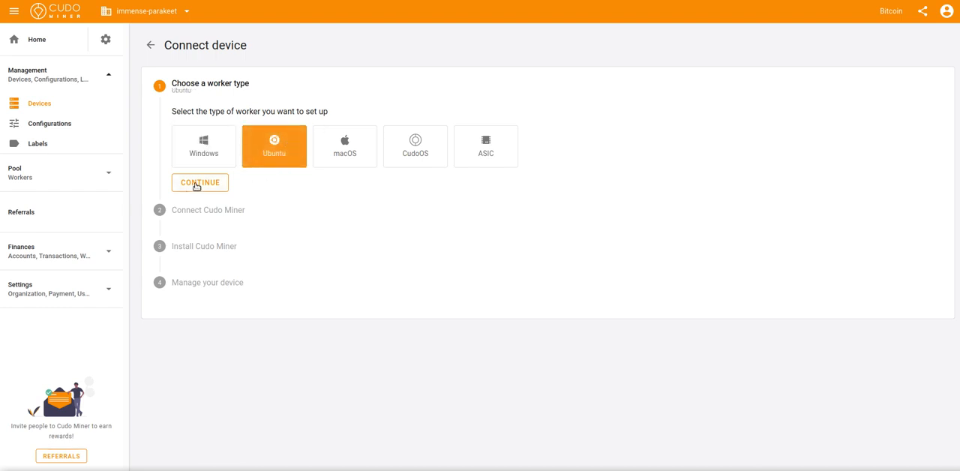
{"action": "left_click", "coordinate": [199, 182]}
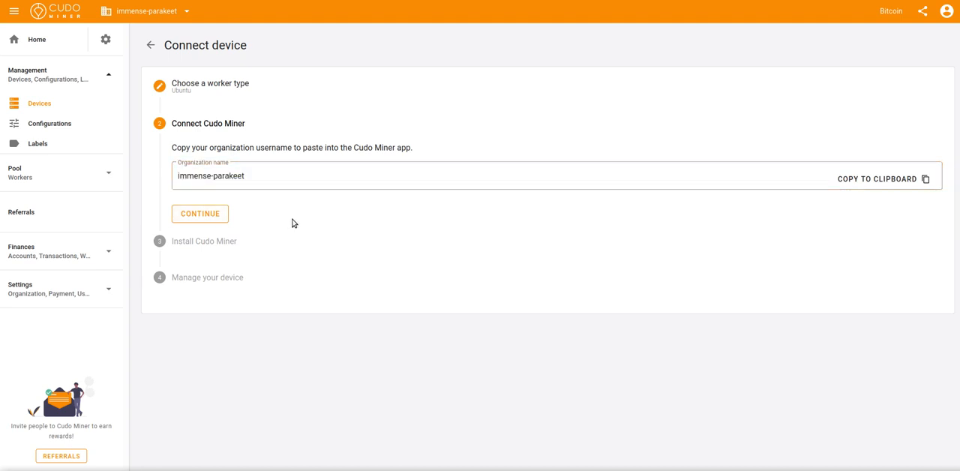
Pass the install-script and manage-device steps, returning to the Devices list
{"action": "left_click", "coordinate": [199, 214]}
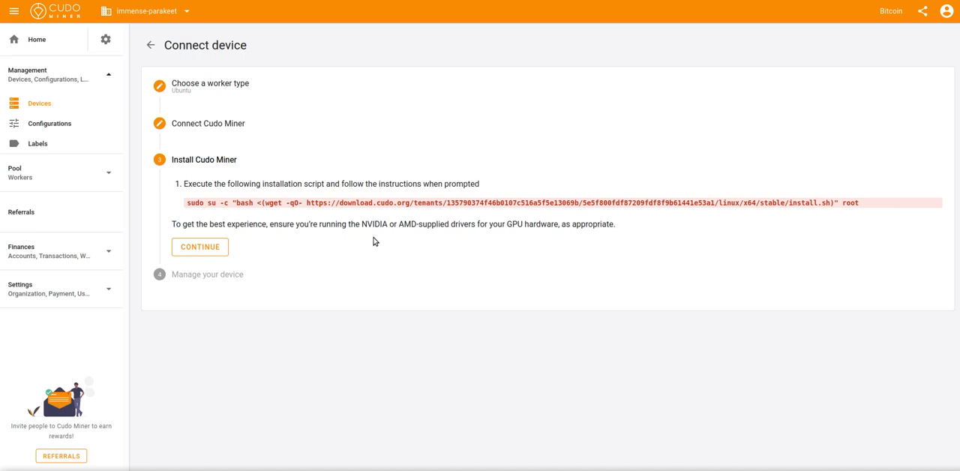
{"action": "mouse_move", "coordinate": [375, 214]}
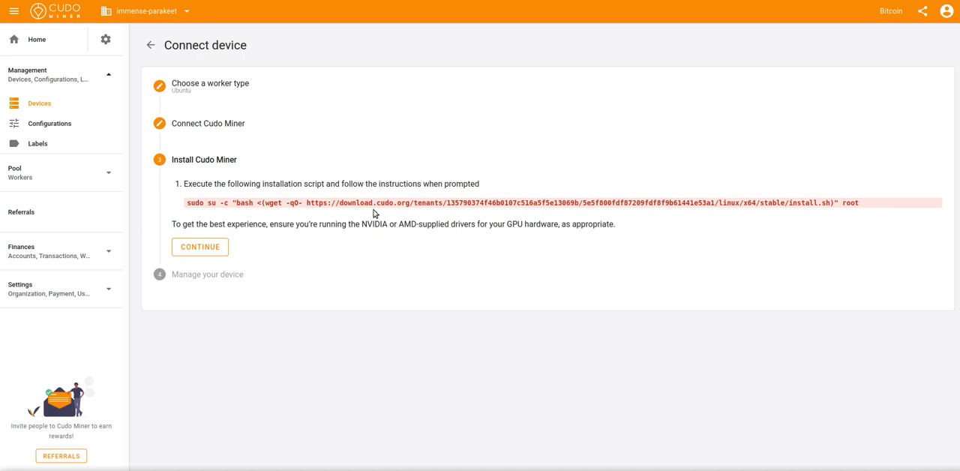
{"action": "mouse_move", "coordinate": [368, 252]}
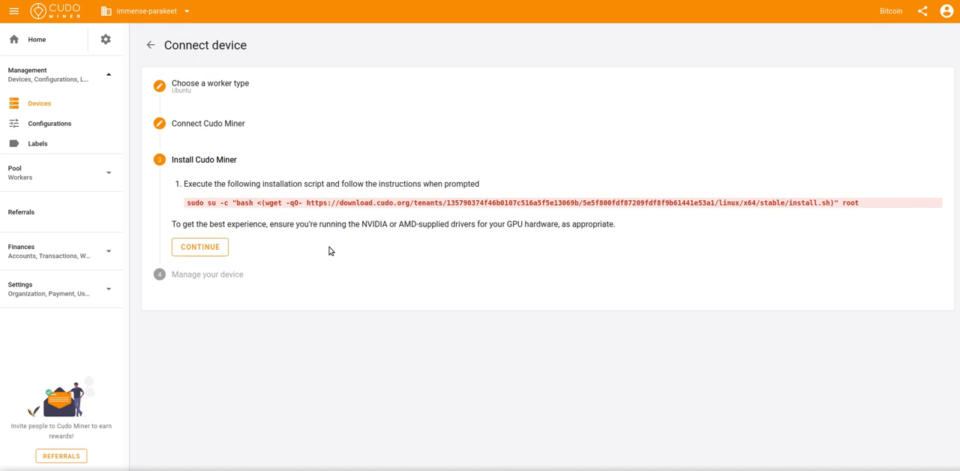
{"action": "mouse_move", "coordinate": [293, 250]}
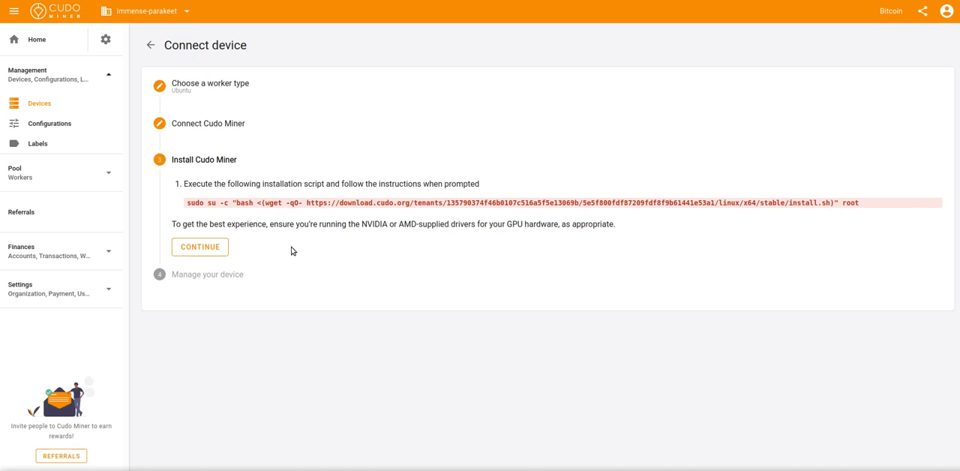
{"action": "left_click", "coordinate": [200, 246]}
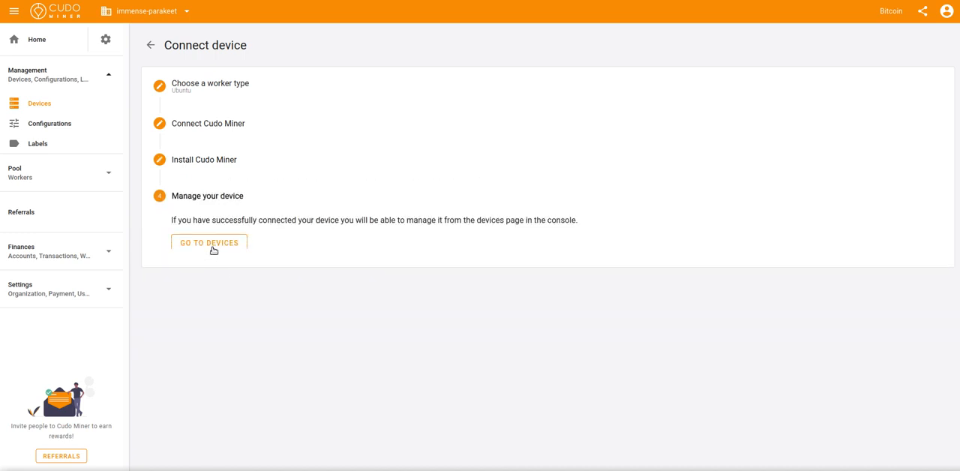
{"action": "mouse_move", "coordinate": [349, 223]}
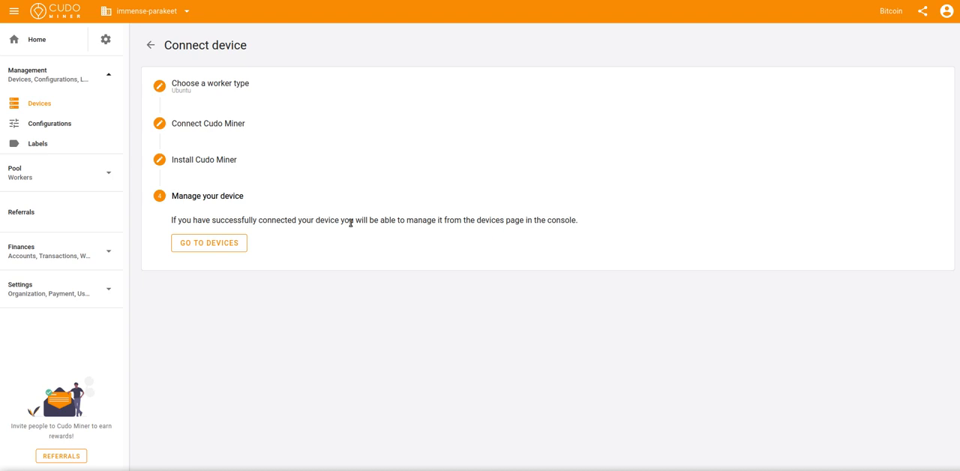
{"action": "left_click", "coordinate": [208, 243]}
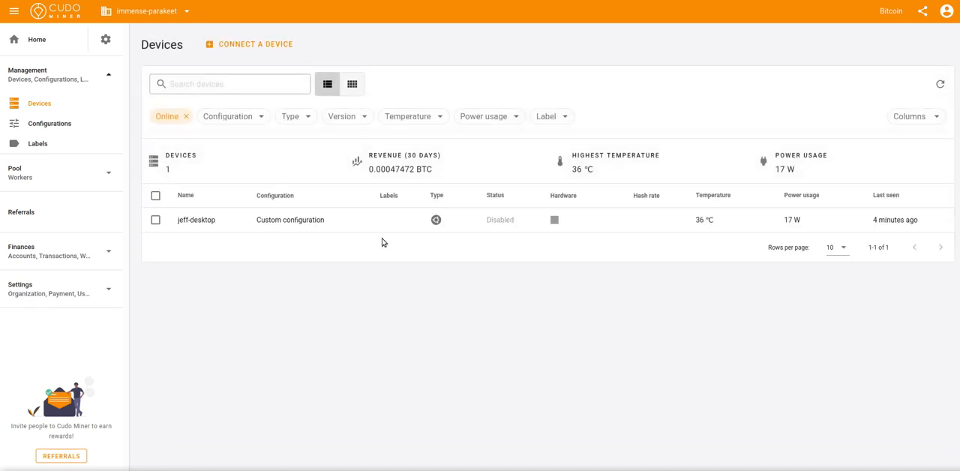
{"action": "mouse_move", "coordinate": [379, 250]}
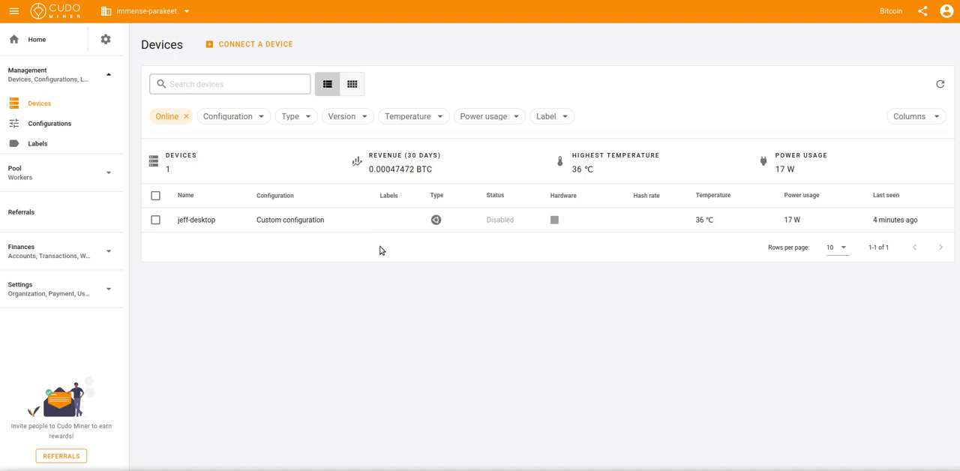
{"action": "mouse_move", "coordinate": [597, 326]}
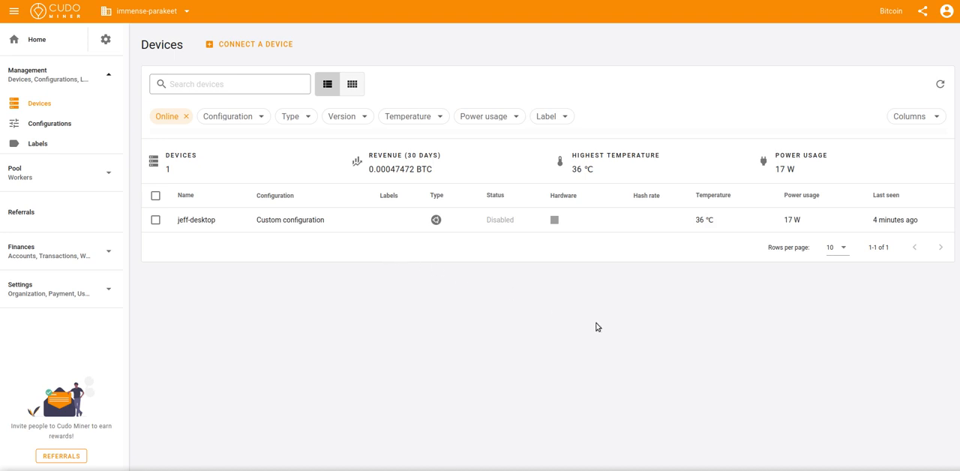
{"action": "mouse_move", "coordinate": [715, 470]}
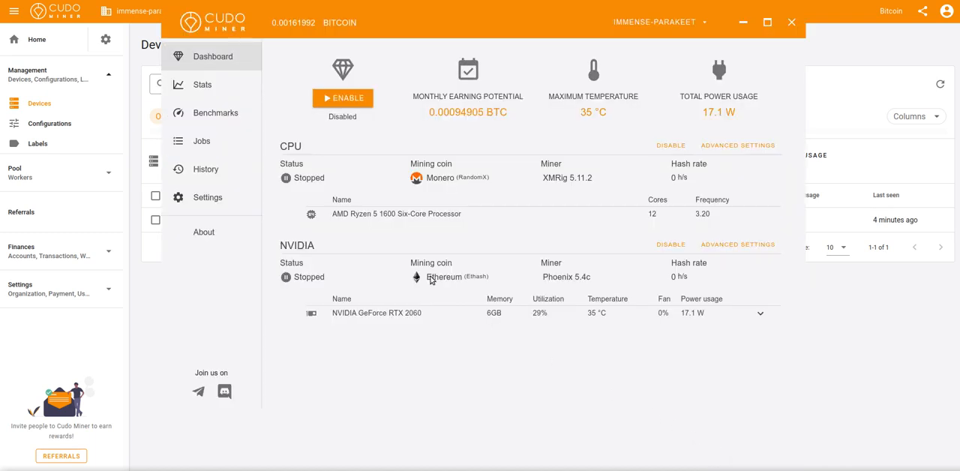
{"action": "mouse_move", "coordinate": [472, 256]}
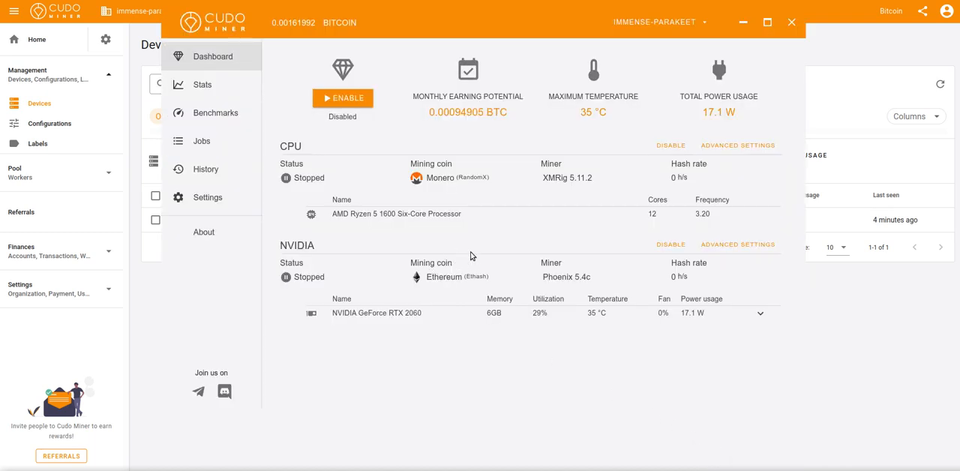
{"action": "mouse_move", "coordinate": [526, 85]}
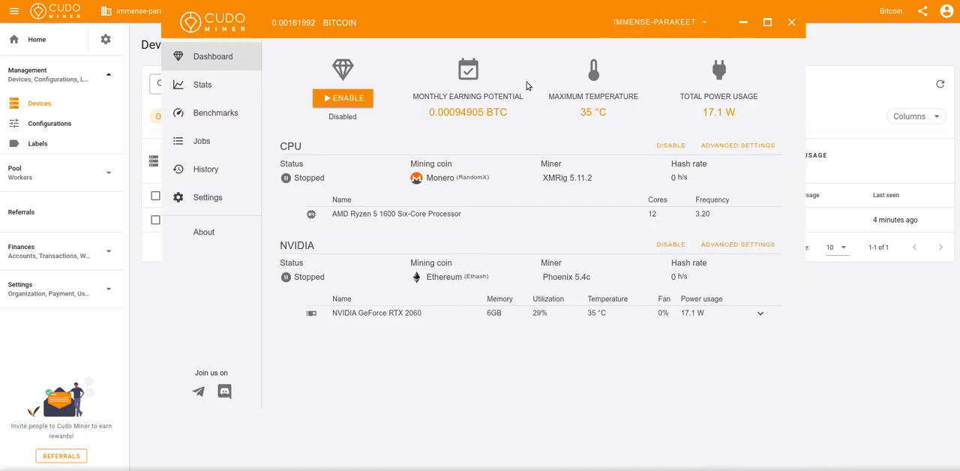
Enable mining so CPU and NVIDIA GPU run, then view CPU Algorithm Settings
{"action": "left_click", "coordinate": [342, 98]}
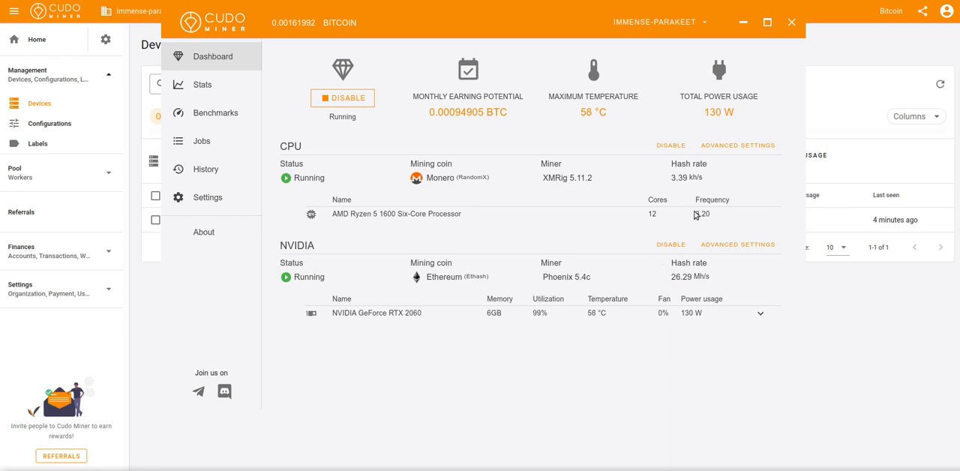
{"action": "left_click", "coordinate": [737, 145]}
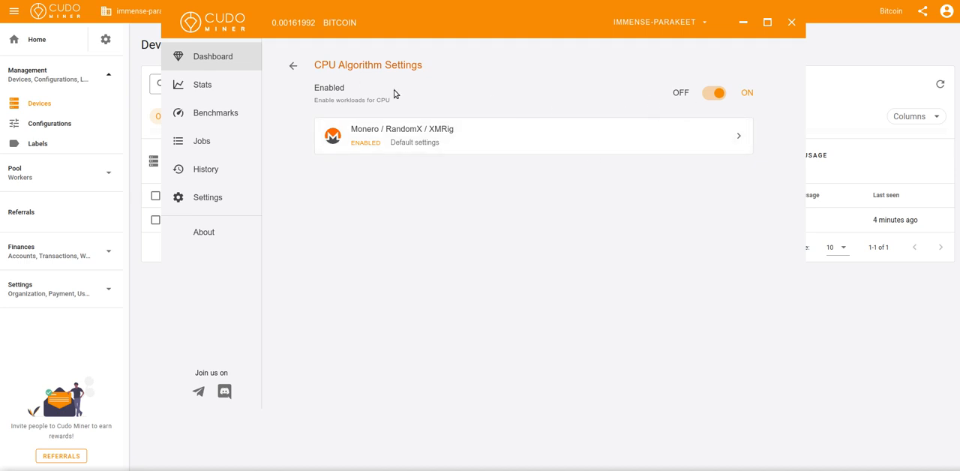
{"action": "mouse_move", "coordinate": [458, 185]}
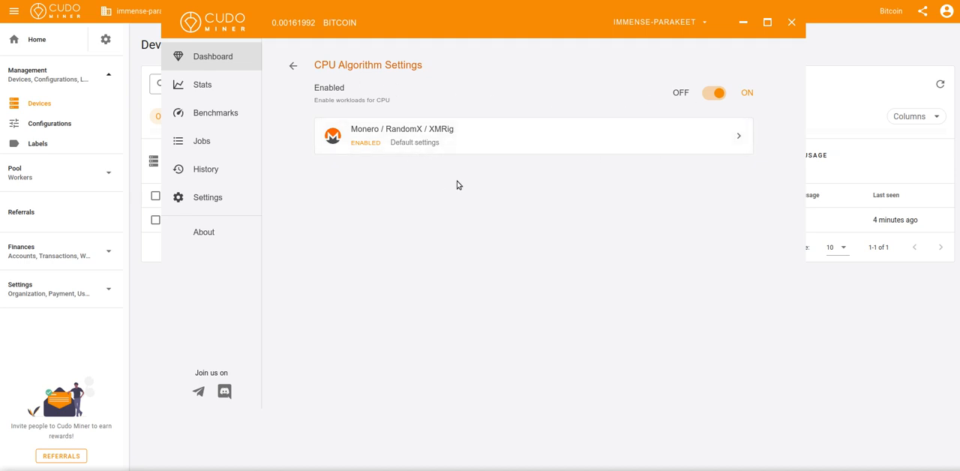
View the NVIDIA algorithm list and its default hardware settings with overclocking off
{"action": "left_click", "coordinate": [292, 65]}
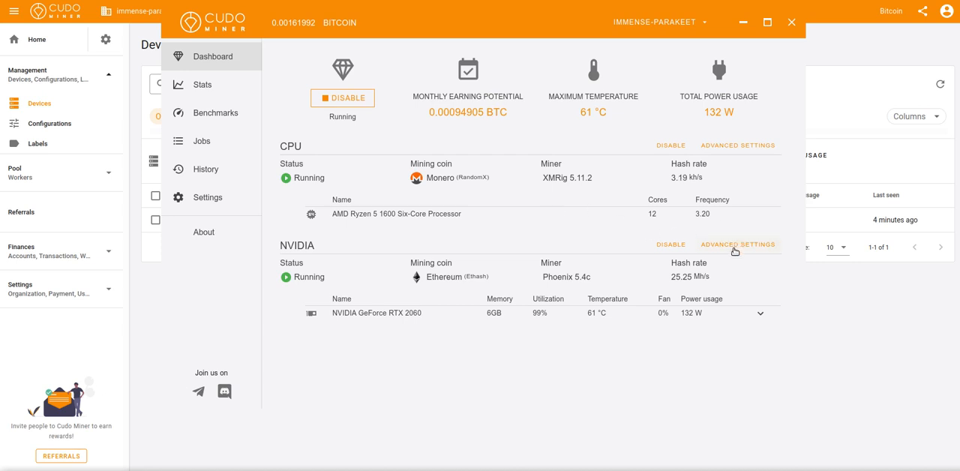
{"action": "left_click", "coordinate": [737, 244]}
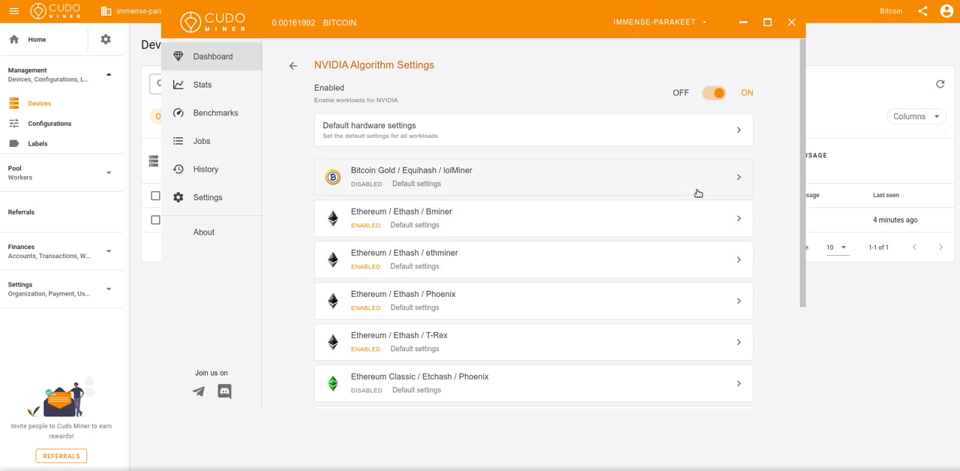
{"action": "mouse_move", "coordinate": [702, 186]}
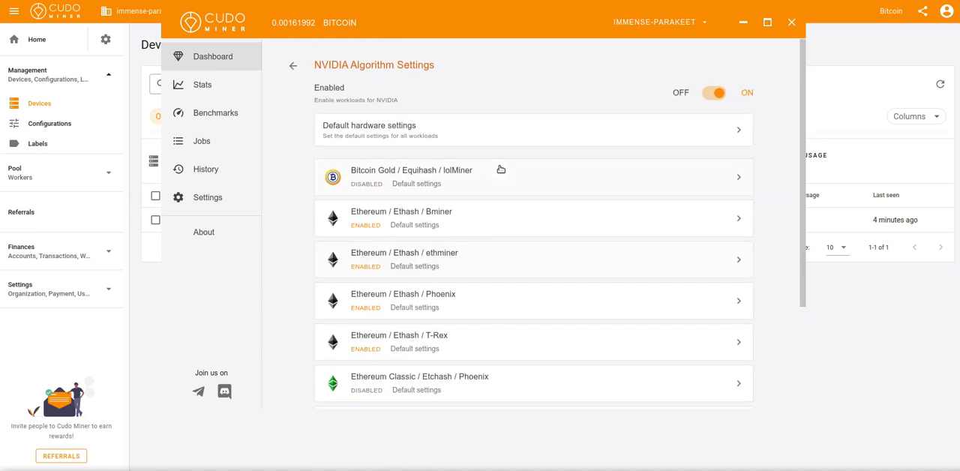
{"action": "left_click", "coordinate": [533, 129]}
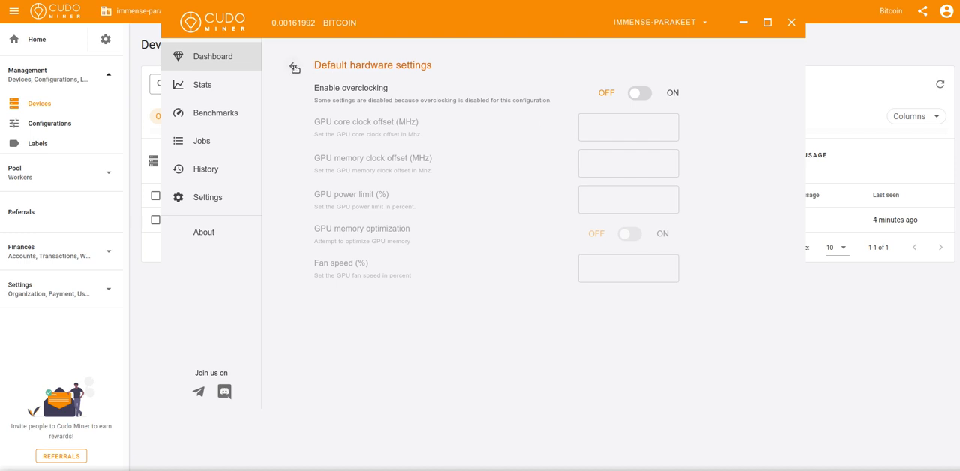
Back out to the dashboard and show the miner's general Settings page
{"action": "left_click", "coordinate": [293, 68]}
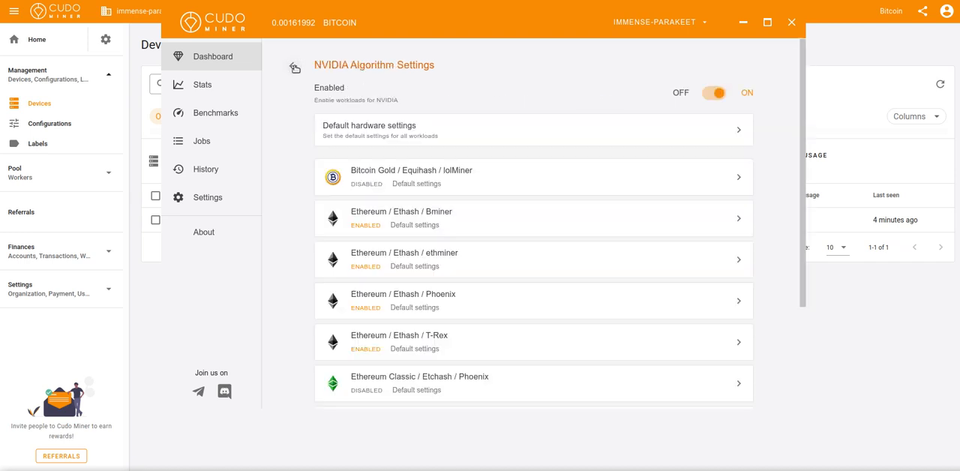
{"action": "left_click", "coordinate": [294, 66]}
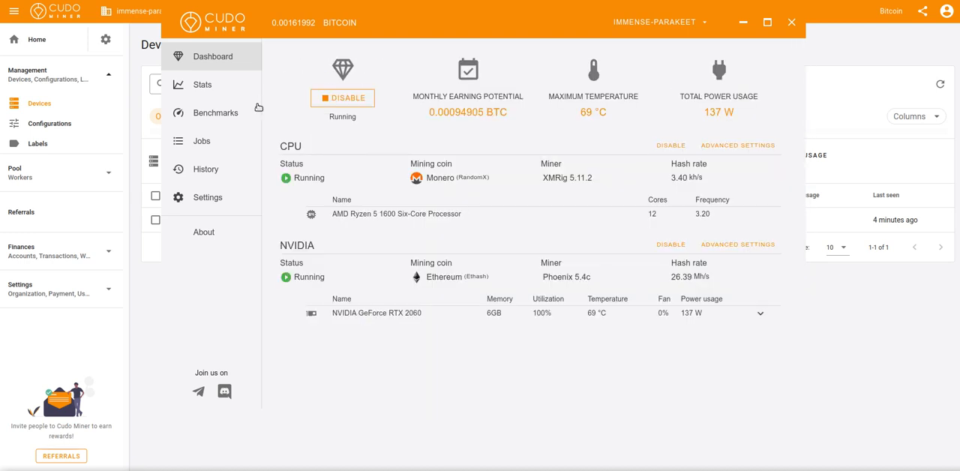
{"action": "left_click", "coordinate": [208, 197]}
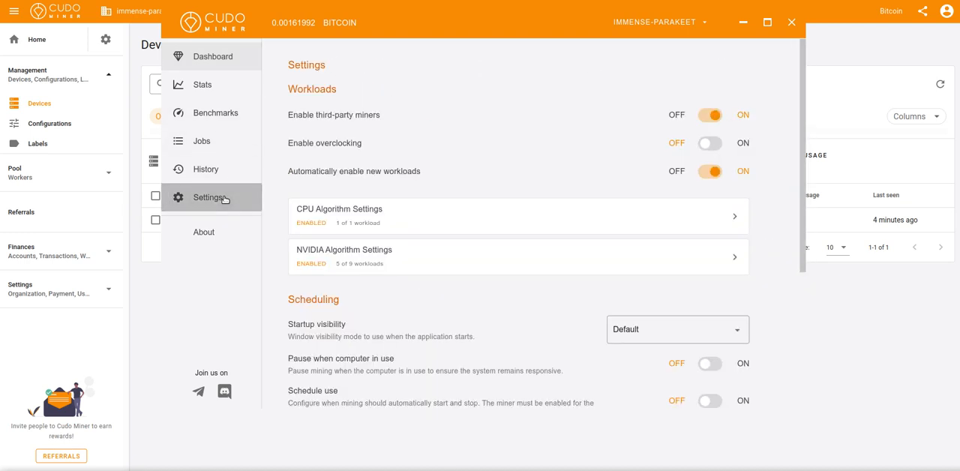
{"action": "mouse_move", "coordinate": [504, 119]}
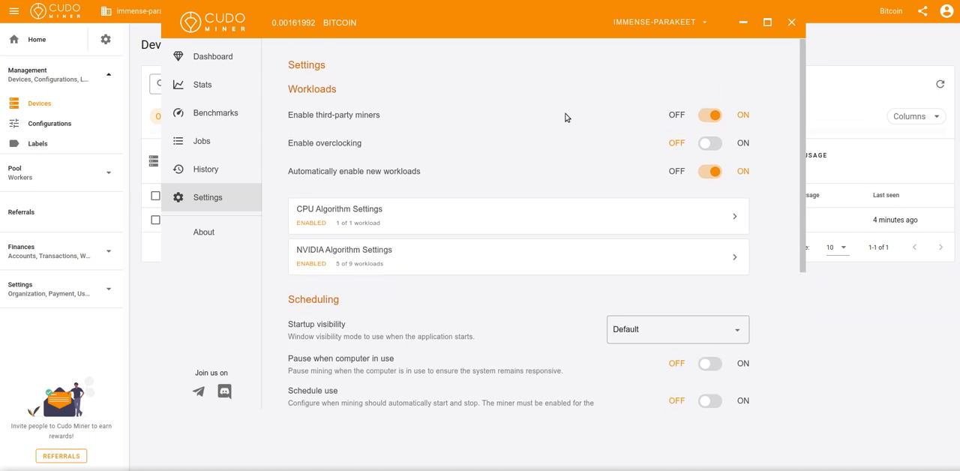
{"action": "scroll", "scroll_direction": "down", "scroll_amount": 3}
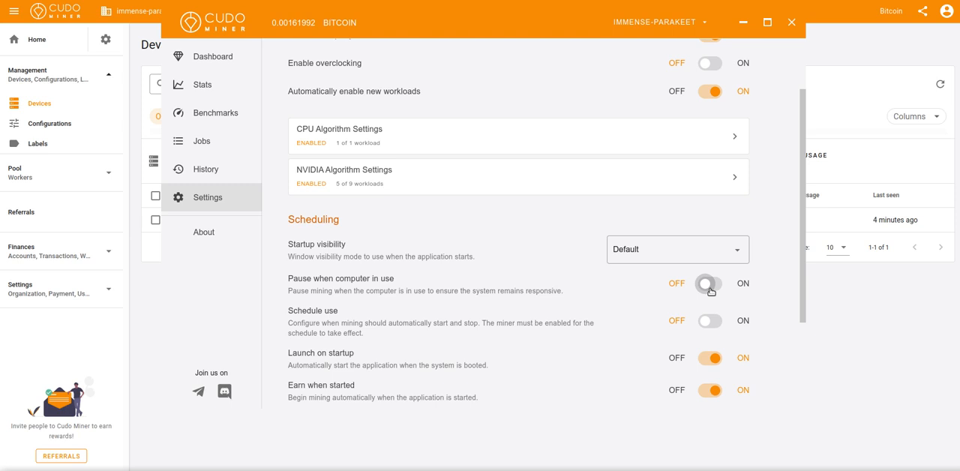
{"action": "left_click", "coordinate": [709, 283]}
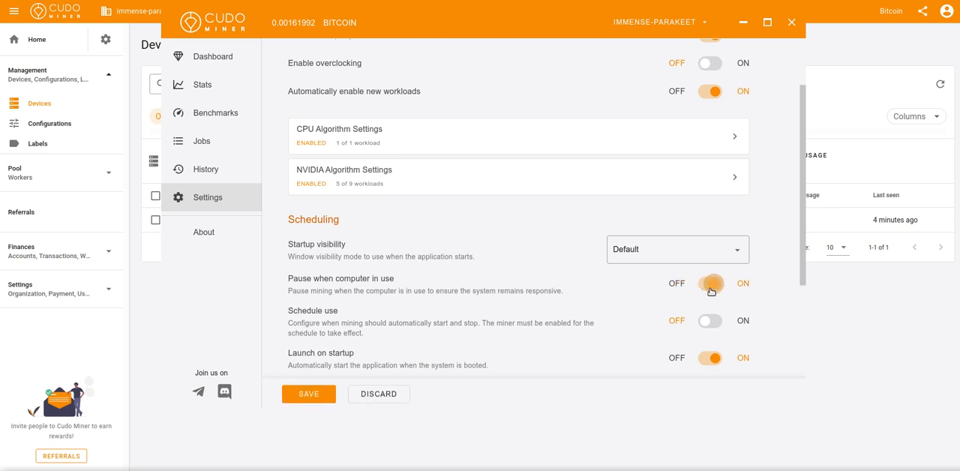
{"action": "left_click", "coordinate": [710, 282]}
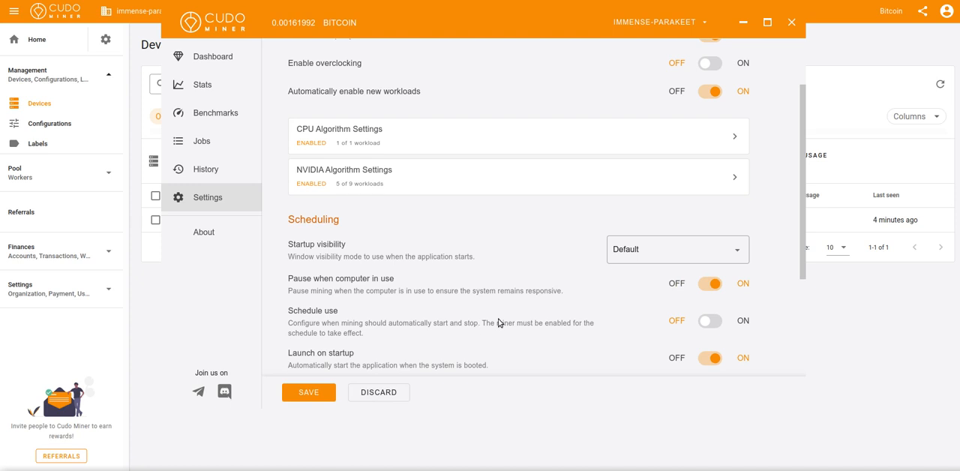
{"action": "left_click", "coordinate": [308, 392]}
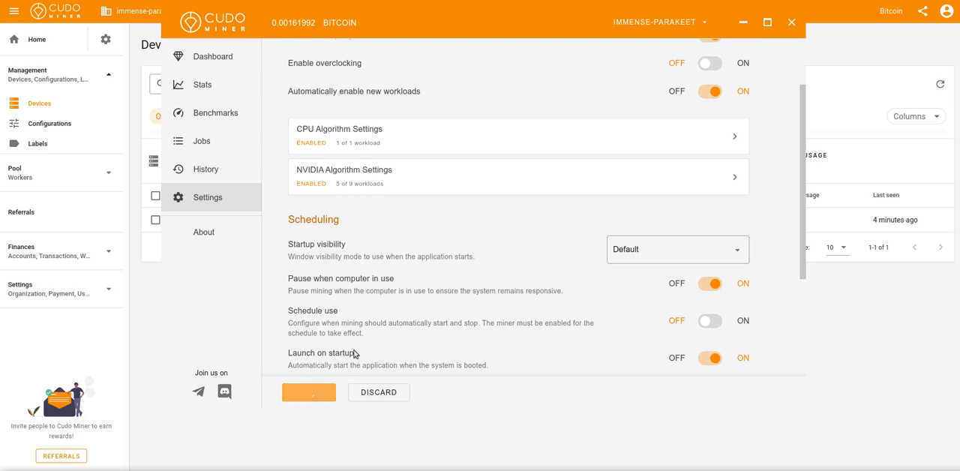
{"action": "left_click", "coordinate": [308, 392]}
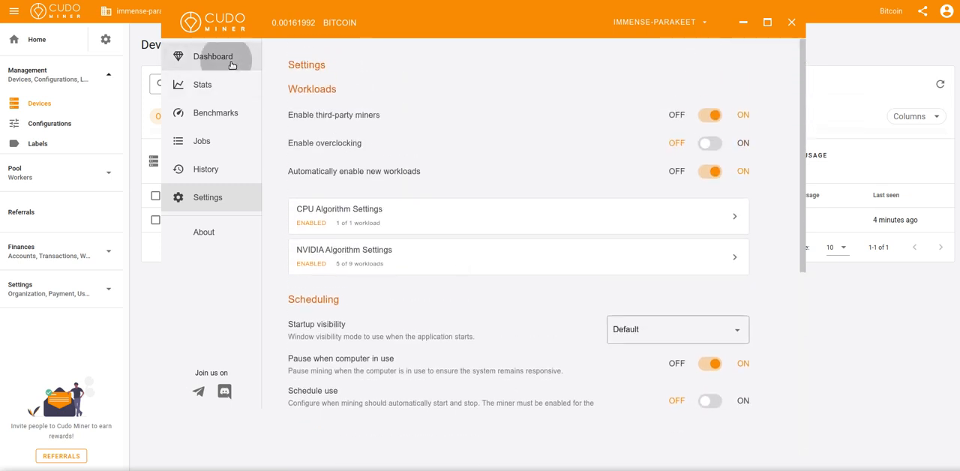
{"action": "left_click", "coordinate": [213, 56]}
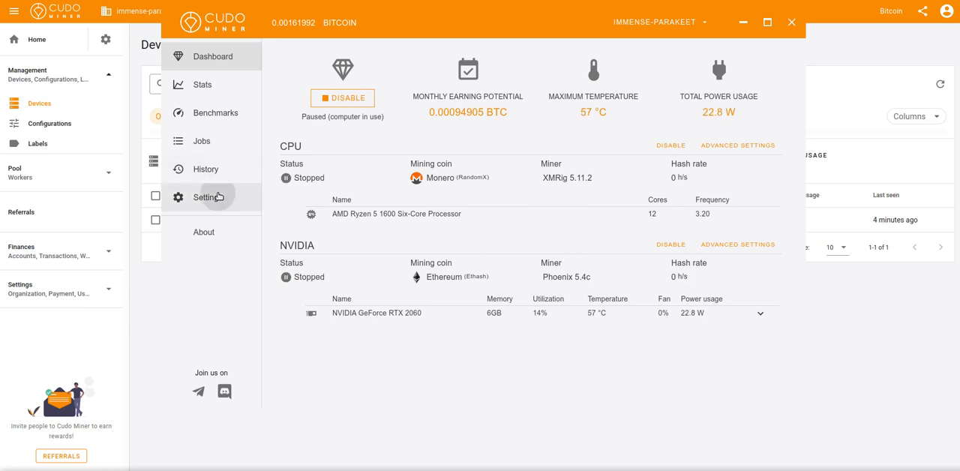
{"action": "left_click", "coordinate": [207, 196]}
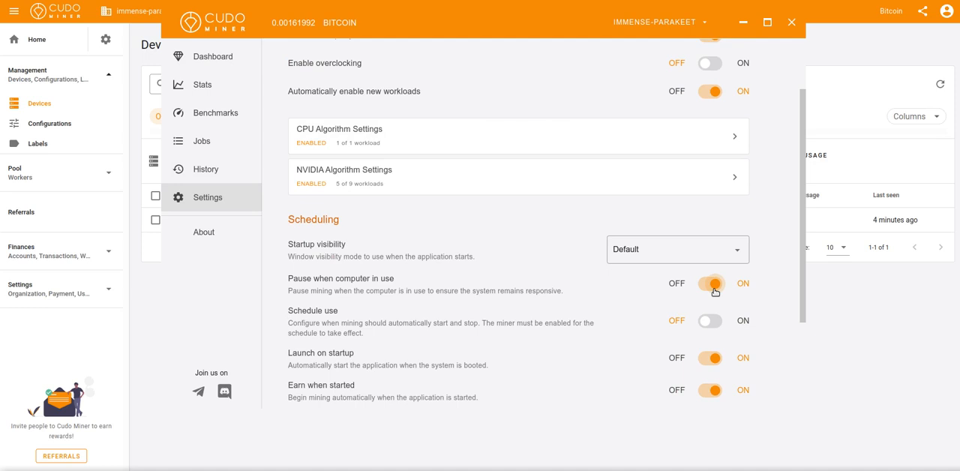
{"action": "left_click", "coordinate": [710, 283]}
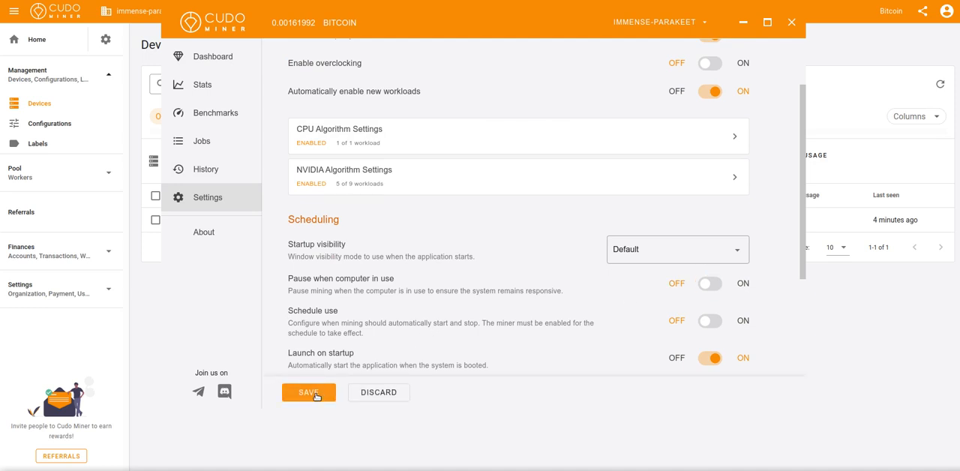
{"action": "left_click", "coordinate": [308, 392]}
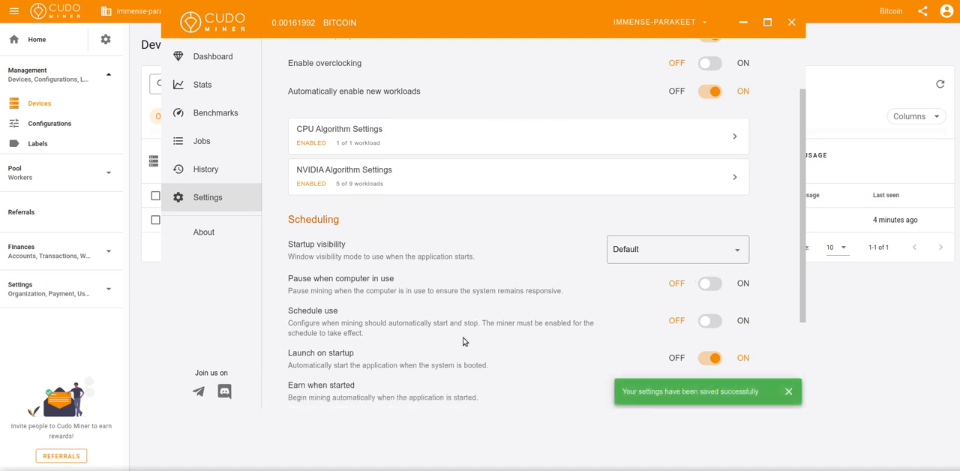
{"action": "scroll", "scroll_direction": "down", "scroll_amount": 3}
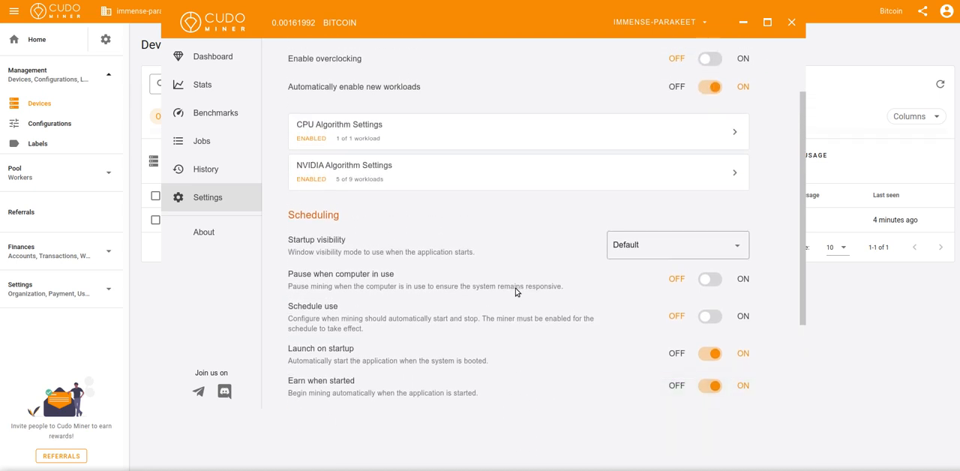
{"action": "scroll", "scroll_direction": "down", "scroll_amount": 3}
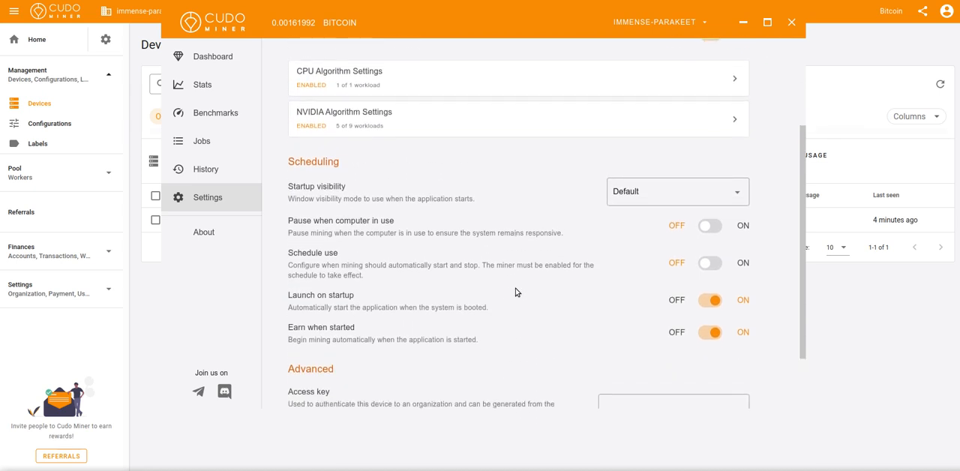
{"action": "scroll", "scroll_direction": "down", "scroll_amount": 3}
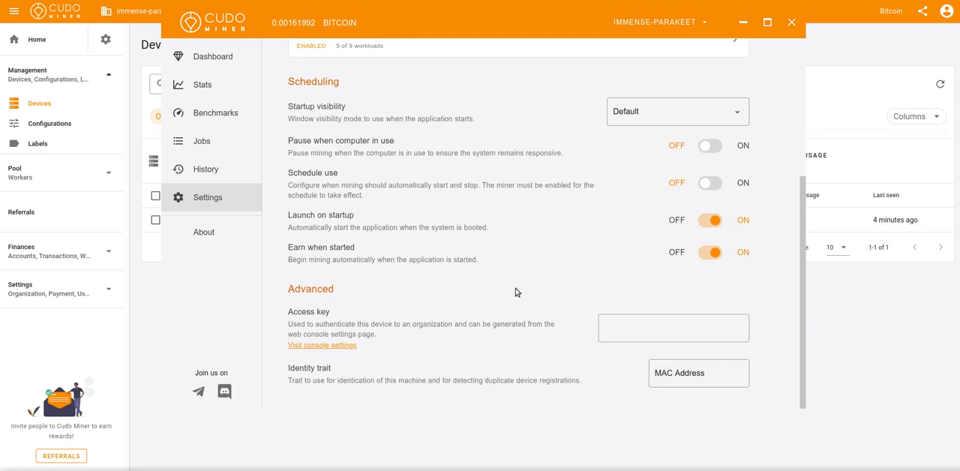
{"action": "scroll", "scroll_direction": "up", "scroll_amount": 3}
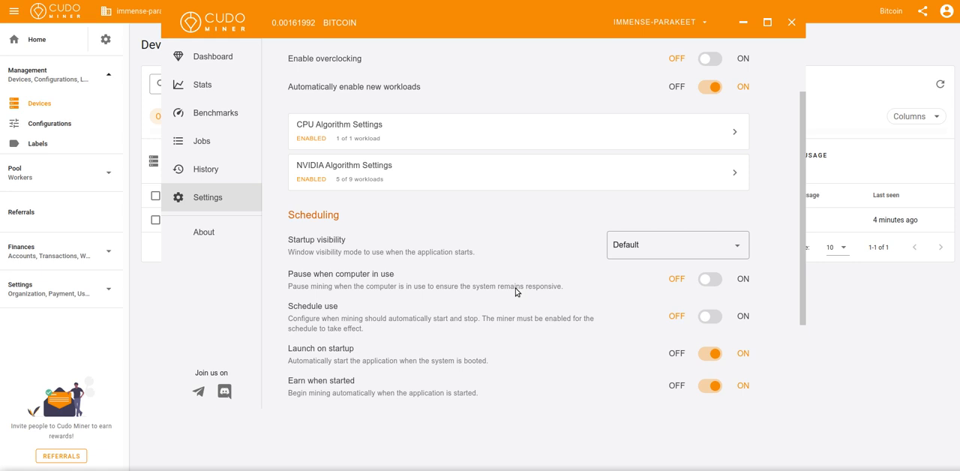
{"action": "scroll", "scroll_direction": "down", "scroll_amount": 3}
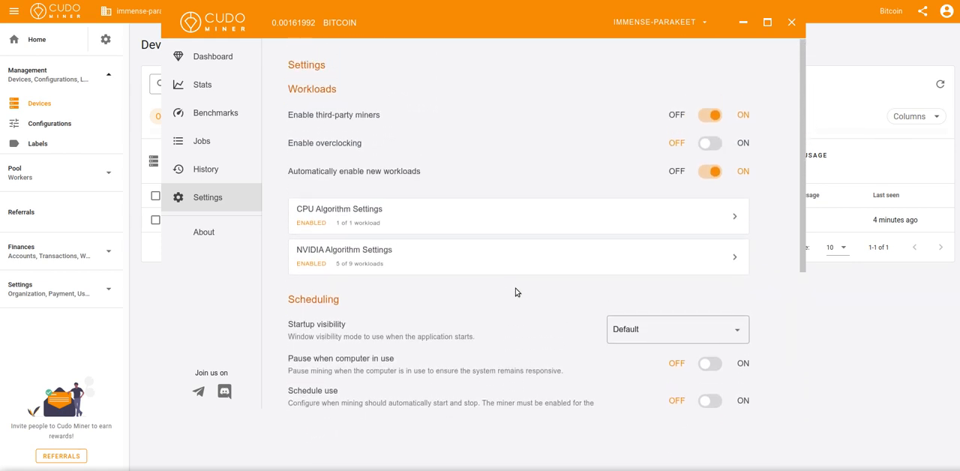
{"action": "mouse_move", "coordinate": [357, 110]}
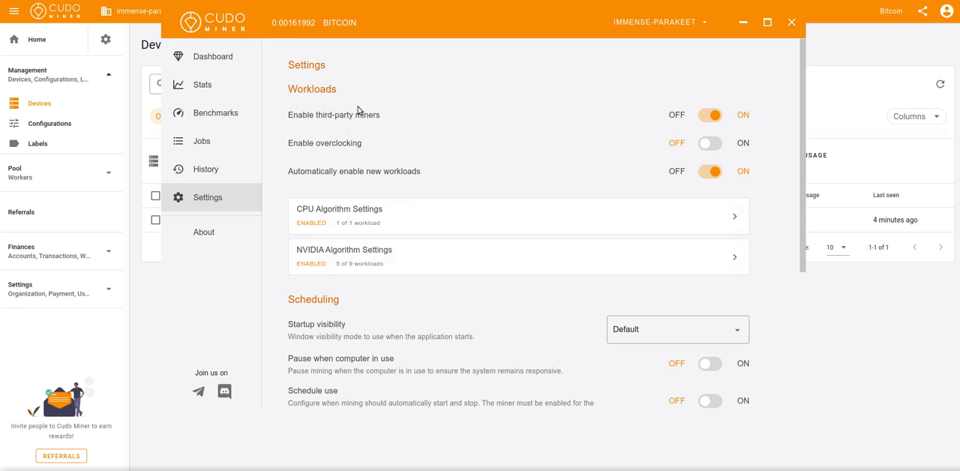
Show the dashboard with CPU mining Monero and RTX 2060 mining Ethereum
{"action": "left_click", "coordinate": [212, 56]}
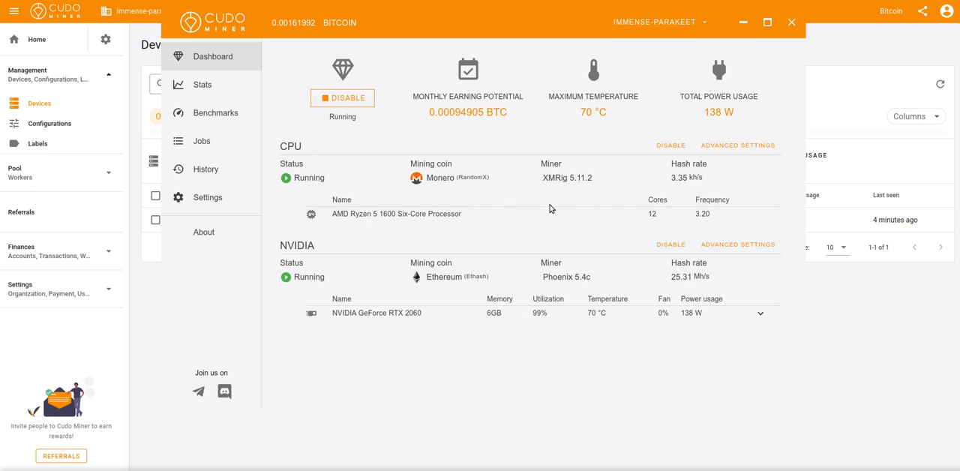
{"action": "mouse_move", "coordinate": [581, 174]}
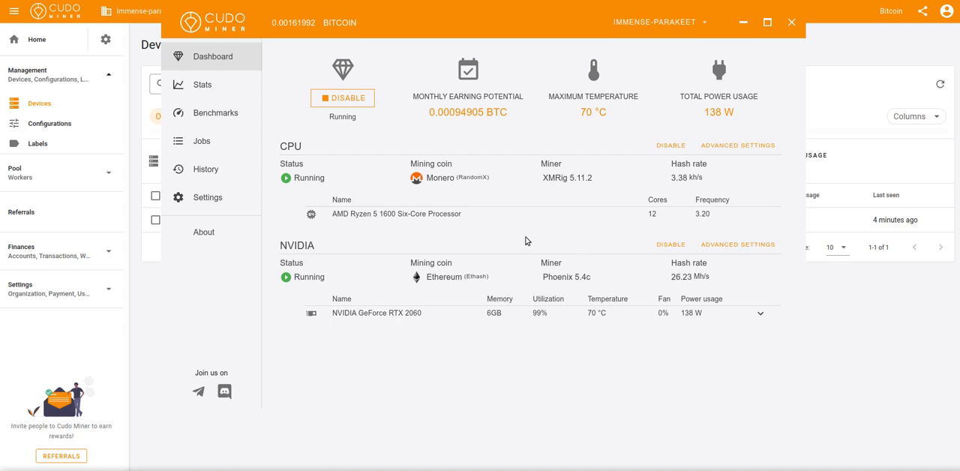
{"action": "mouse_move", "coordinate": [524, 240]}
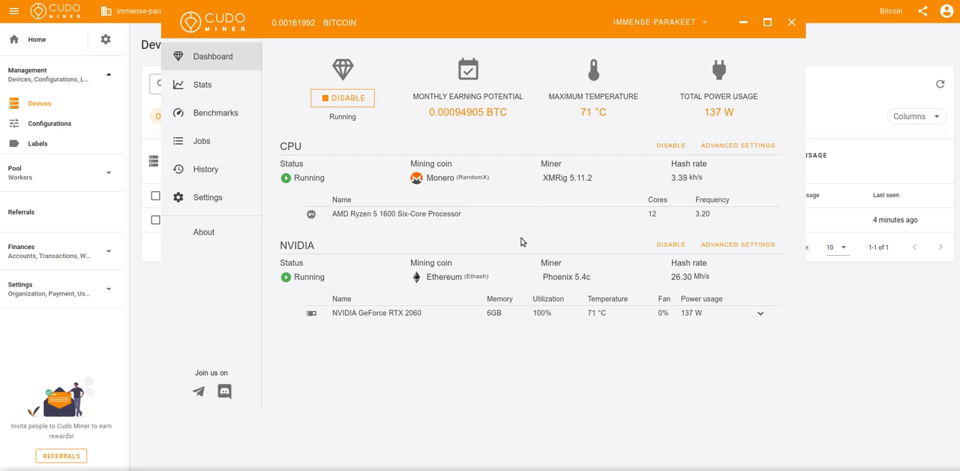
{"action": "mouse_move", "coordinate": [148, 302]}
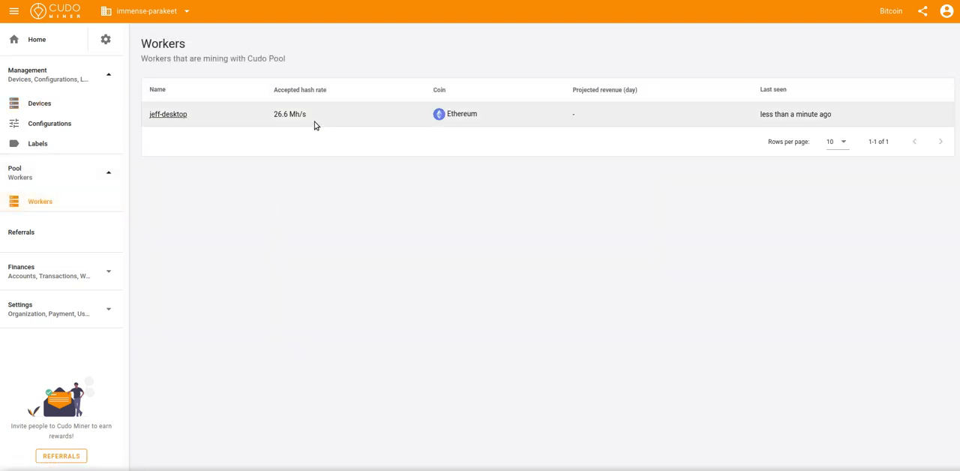
{"action": "mouse_move", "coordinate": [168, 129]}
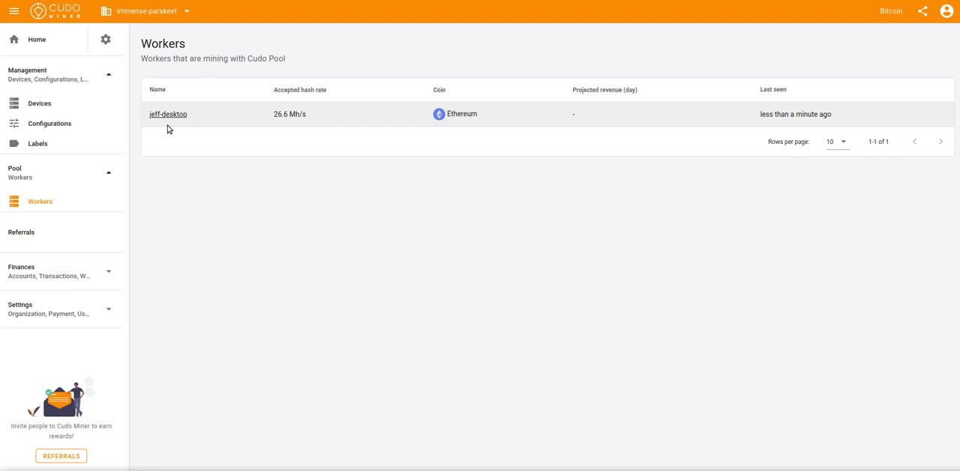
{"action": "mouse_move", "coordinate": [216, 125]}
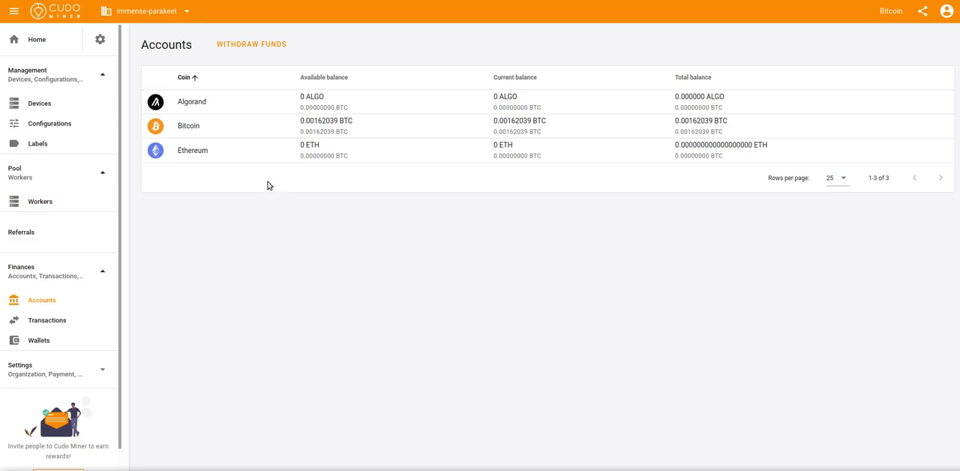
{"action": "mouse_move", "coordinate": [47, 321]}
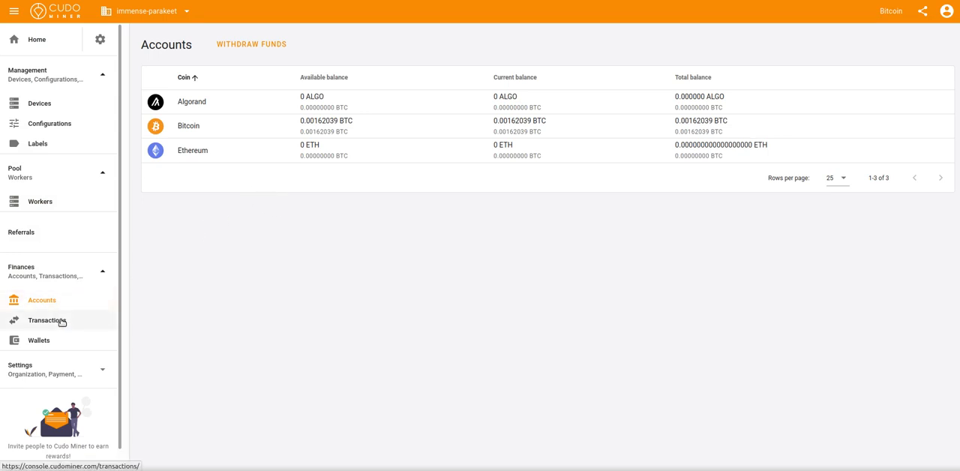
Browse Bitcoin revenue transactions, the three saved wallets, and the display coin list
{"action": "left_click", "coordinate": [48, 320]}
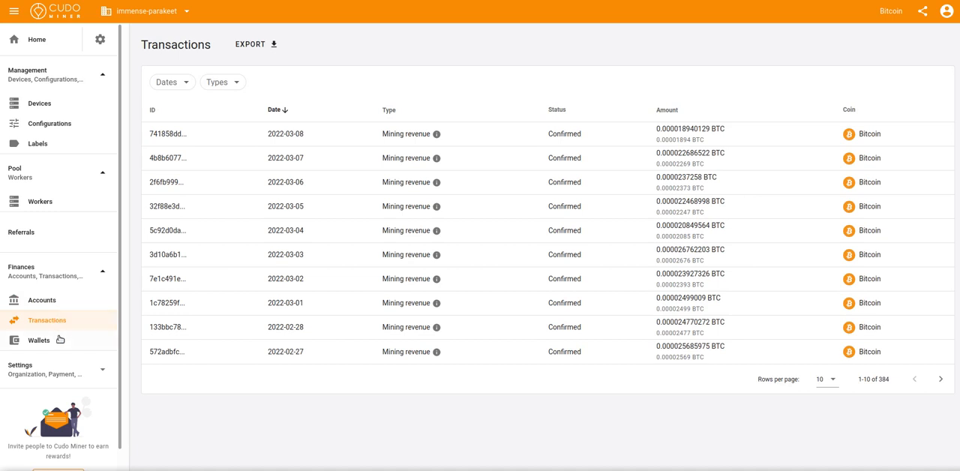
{"action": "left_click", "coordinate": [38, 340]}
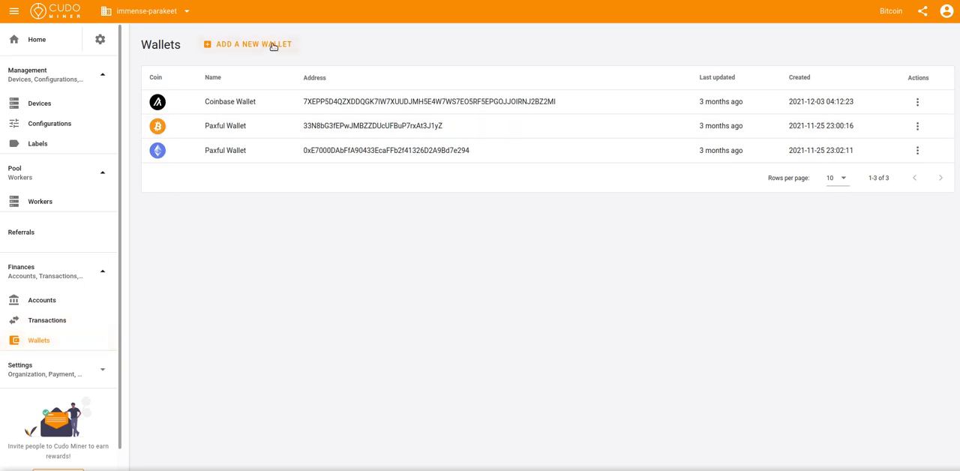
{"action": "left_click", "coordinate": [890, 11]}
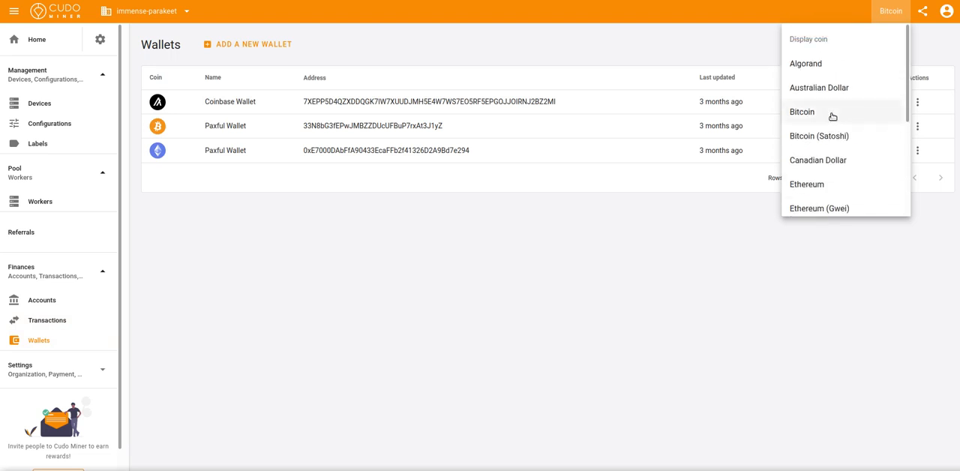
{"action": "scroll", "scroll_direction": "down", "scroll_amount": 3}
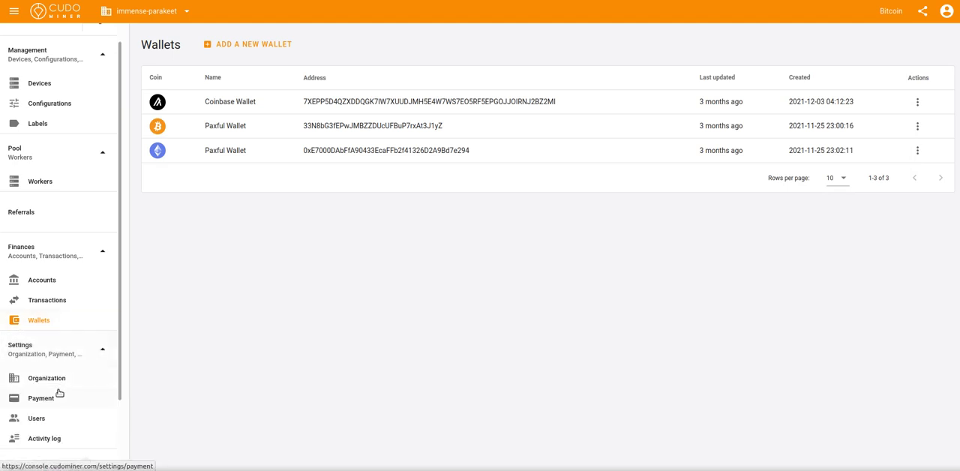
Keep Bitcoin selected as the payment coin in Payment settings
{"action": "left_click", "coordinate": [41, 398]}
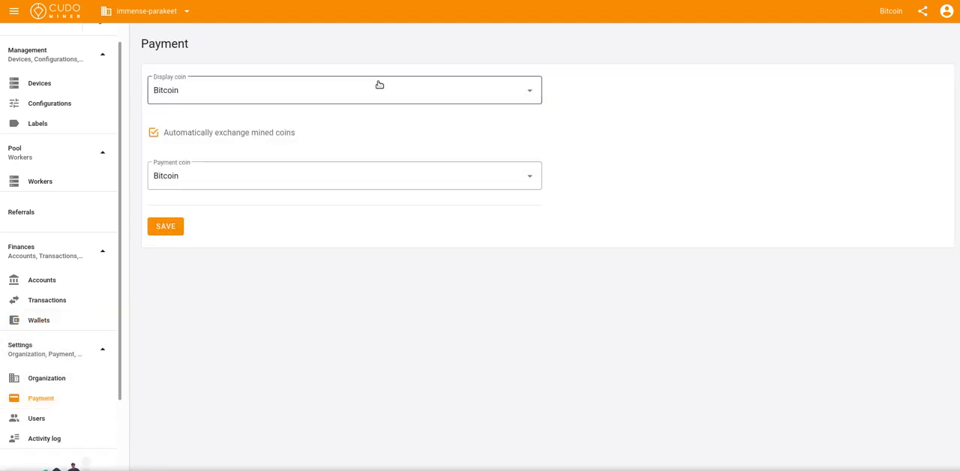
{"action": "left_click", "coordinate": [344, 175]}
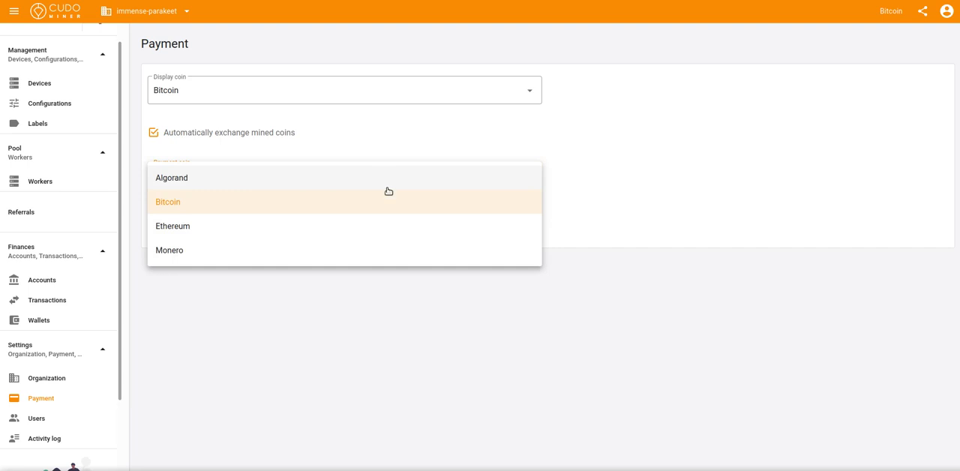
{"action": "mouse_move", "coordinate": [375, 218]}
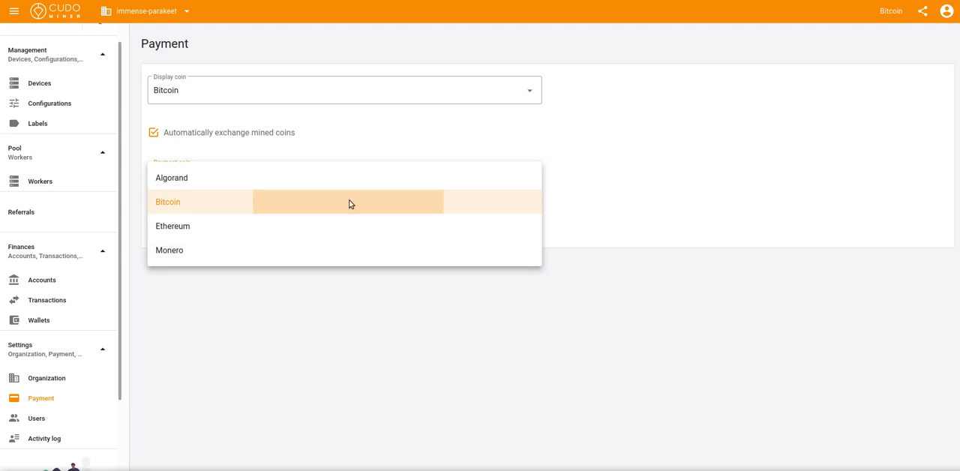
{"action": "left_click", "coordinate": [167, 202]}
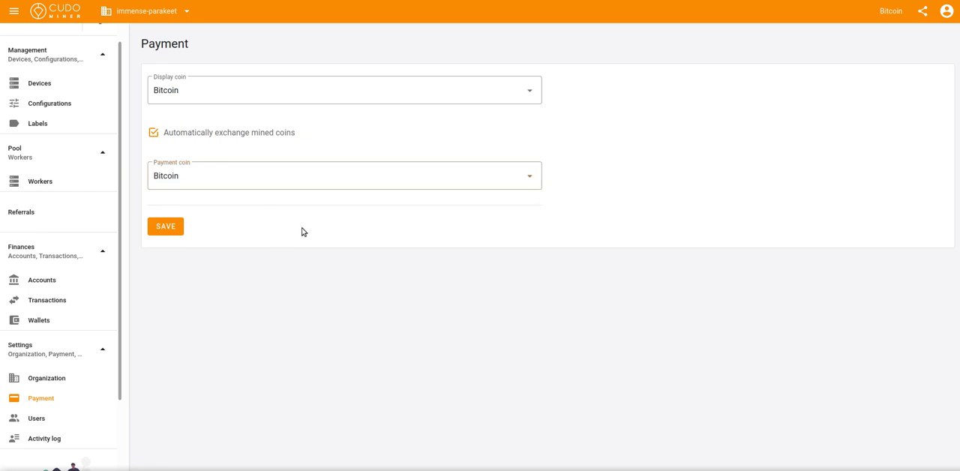
{"action": "mouse_move", "coordinate": [366, 205]}
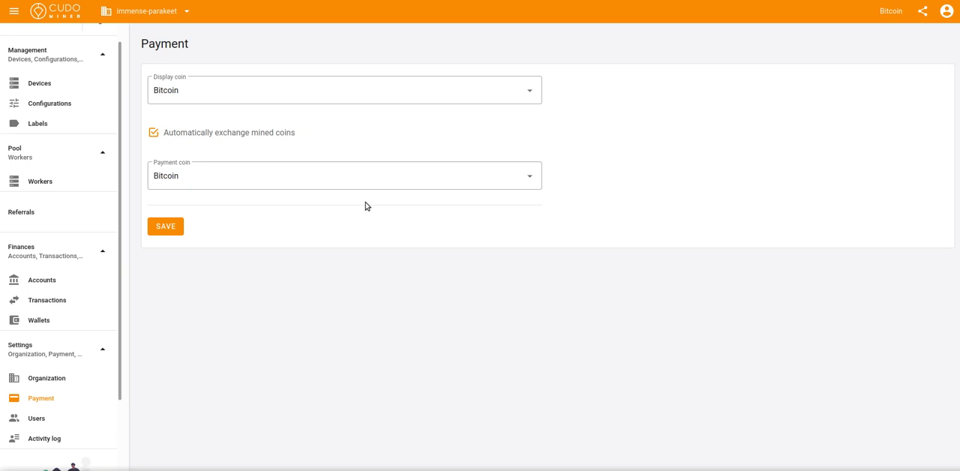
{"action": "mouse_move", "coordinate": [336, 264]}
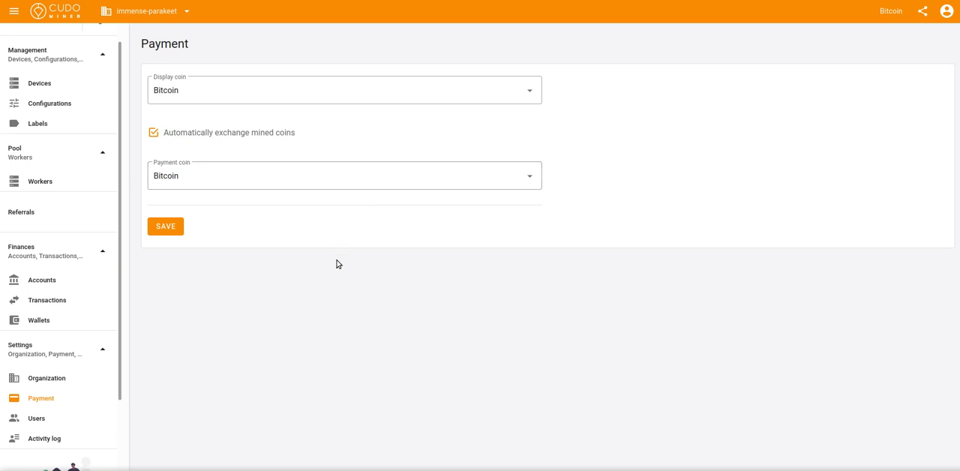
{"action": "mouse_move", "coordinate": [112, 312]}
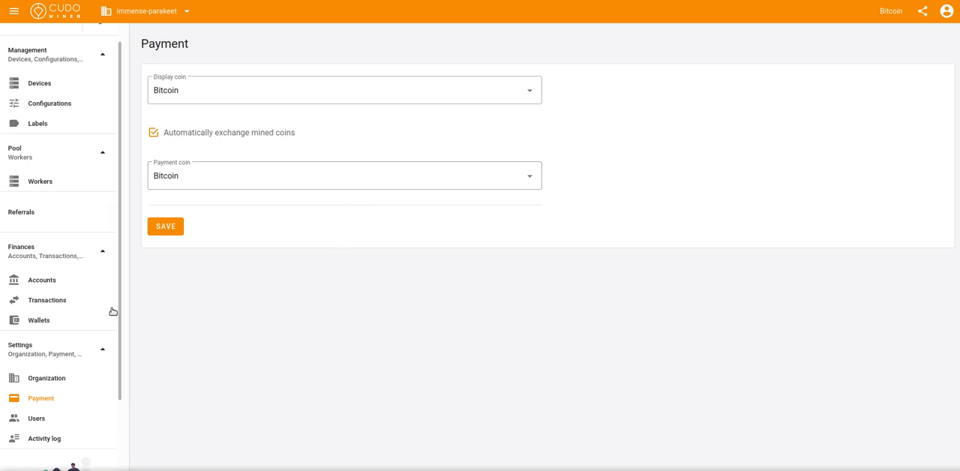
Revisit the three wallets, then view Algorand, Bitcoin and Ethereum account balances
{"action": "left_click", "coordinate": [38, 320]}
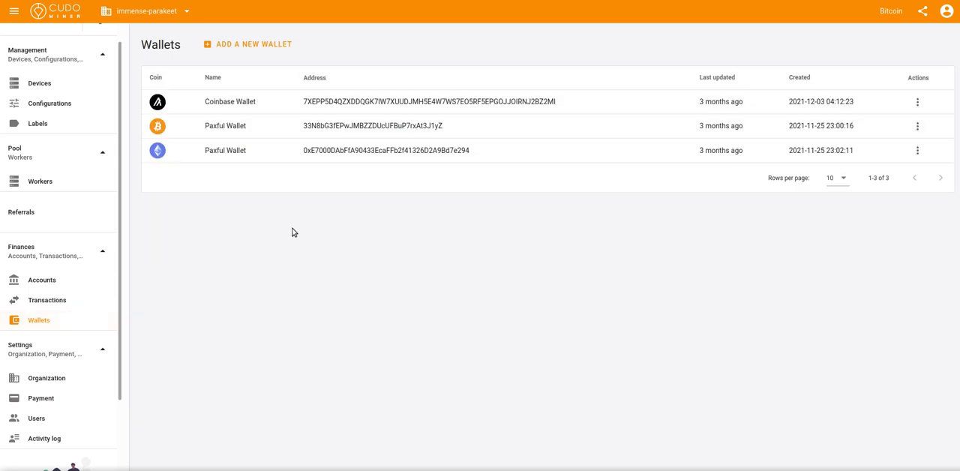
{"action": "mouse_move", "coordinate": [241, 267]}
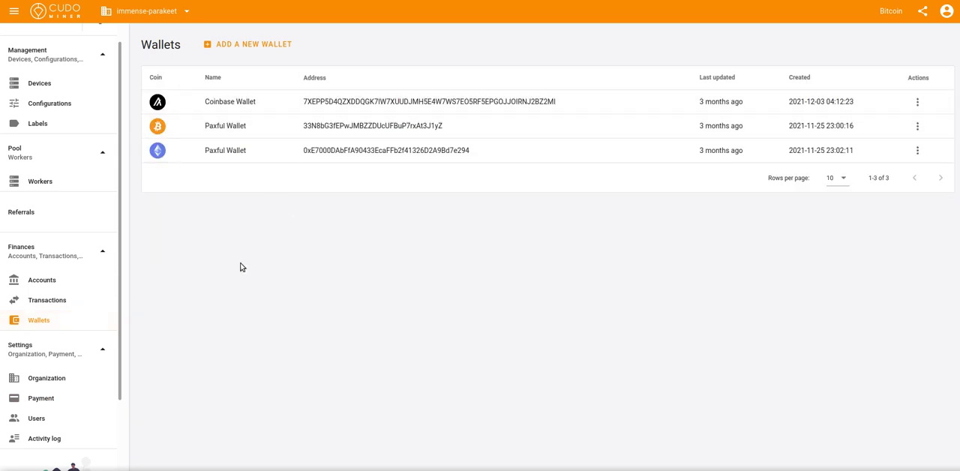
{"action": "mouse_move", "coordinate": [258, 263]}
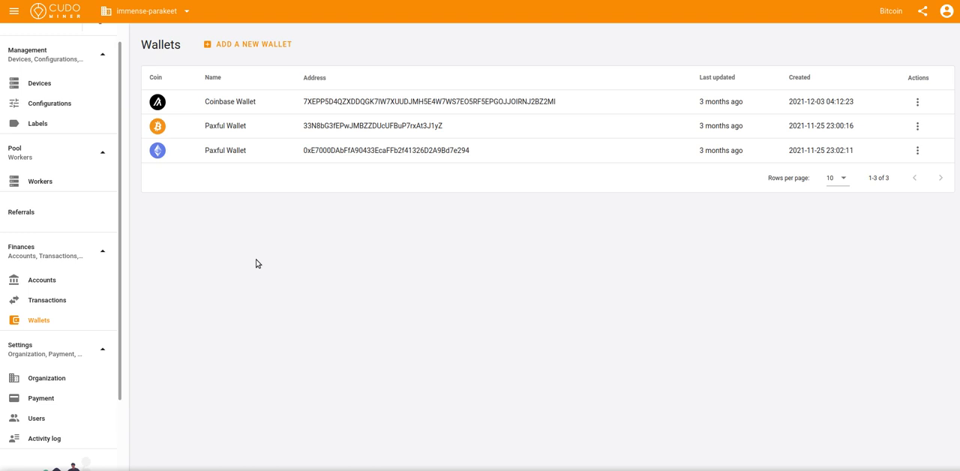
{"action": "left_click", "coordinate": [42, 280]}
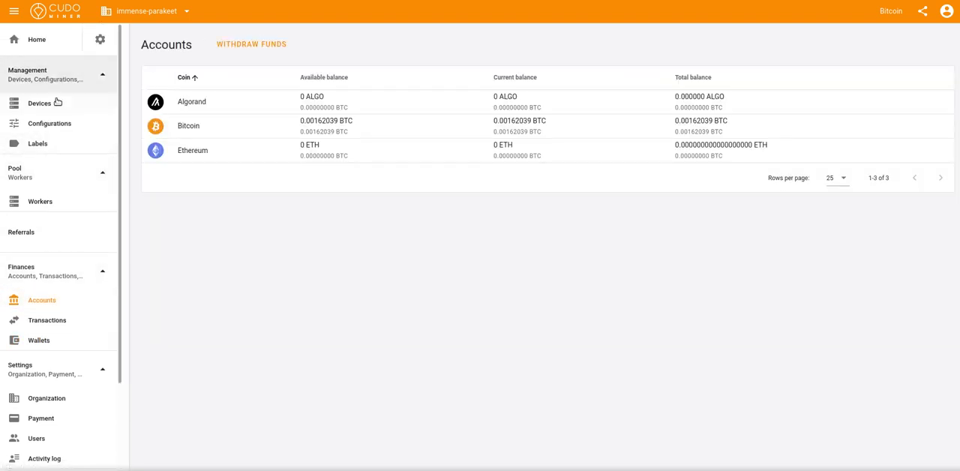
Show the Home summary with revenue chart, balances and two offline workers
{"action": "left_click", "coordinate": [36, 40]}
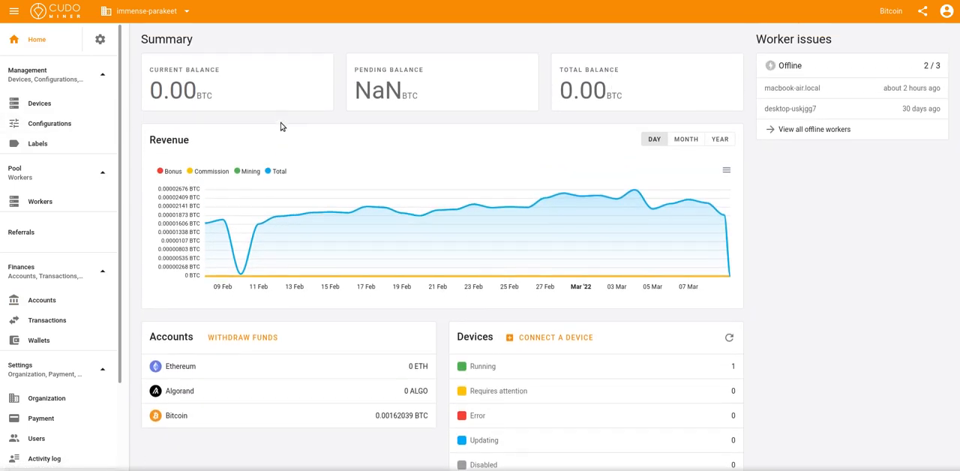
{"action": "scroll", "scroll_direction": "down", "scroll_amount": 3}
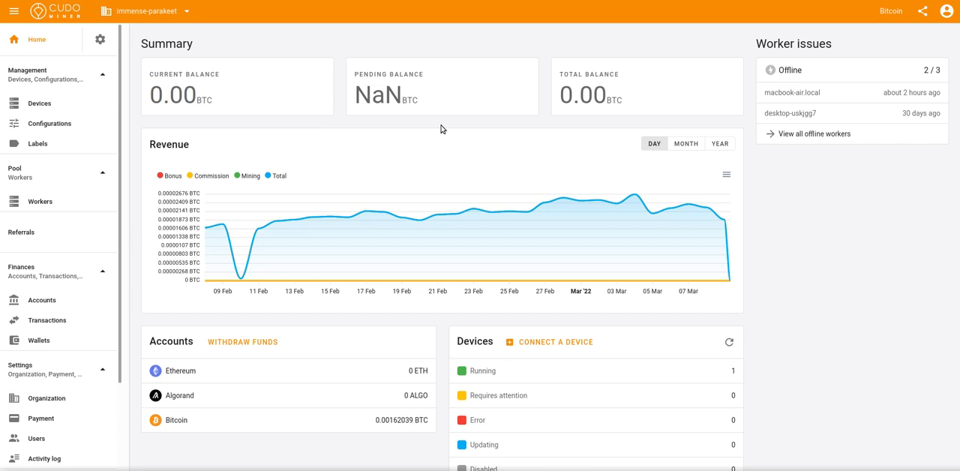